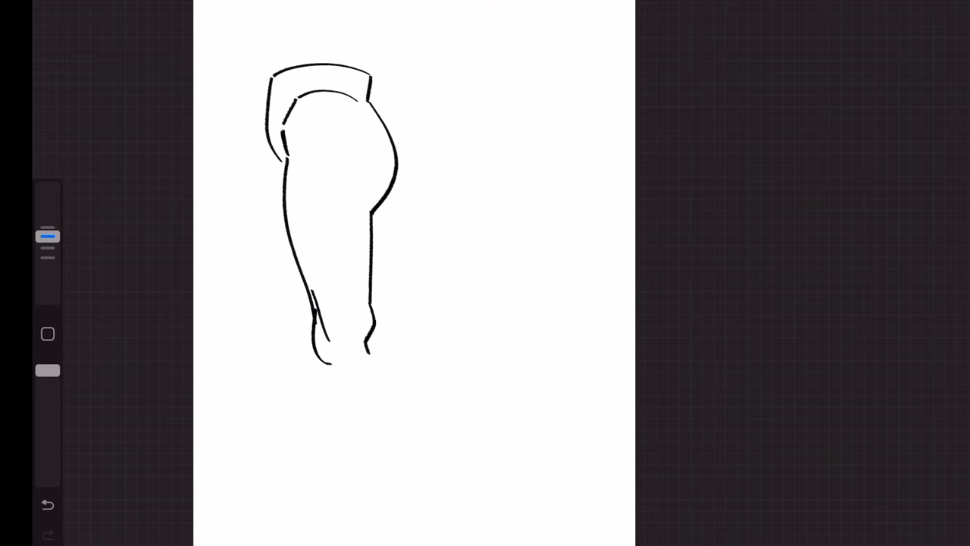
Finish the black side-view leg outline down to the foot and sketch red and blue thigh arrows.
left_click_drag(341, 371, 344, 508)
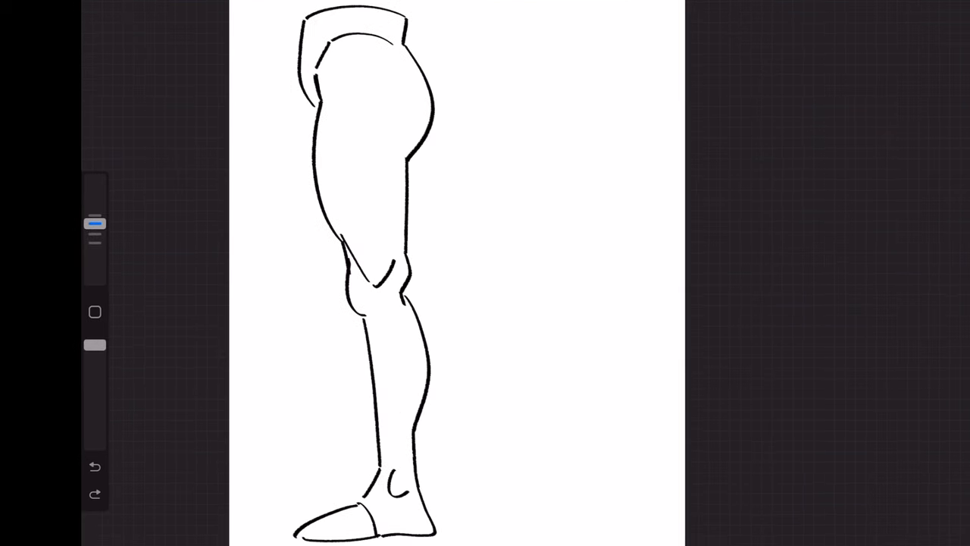
left_click_drag(303, 121, 316, 239)
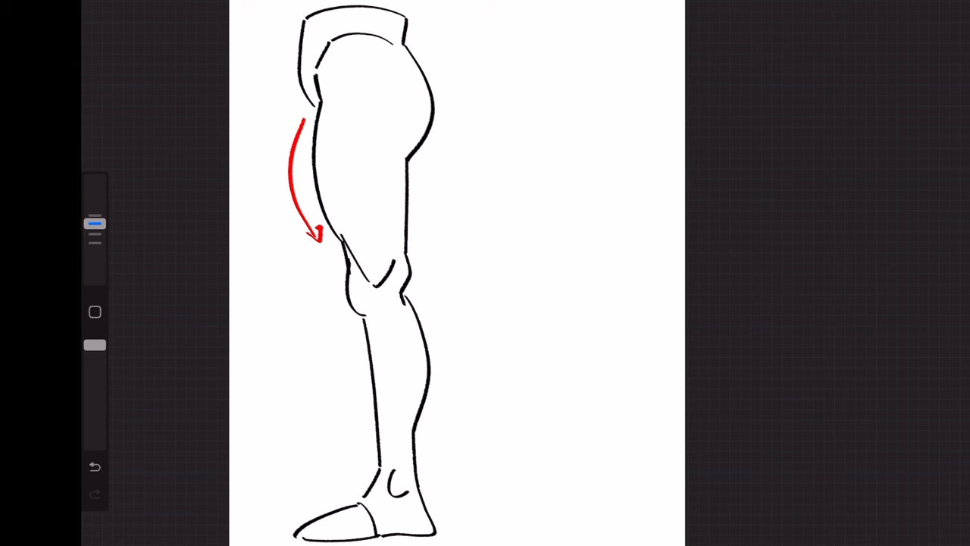
left_click_drag(415, 166, 415, 247)
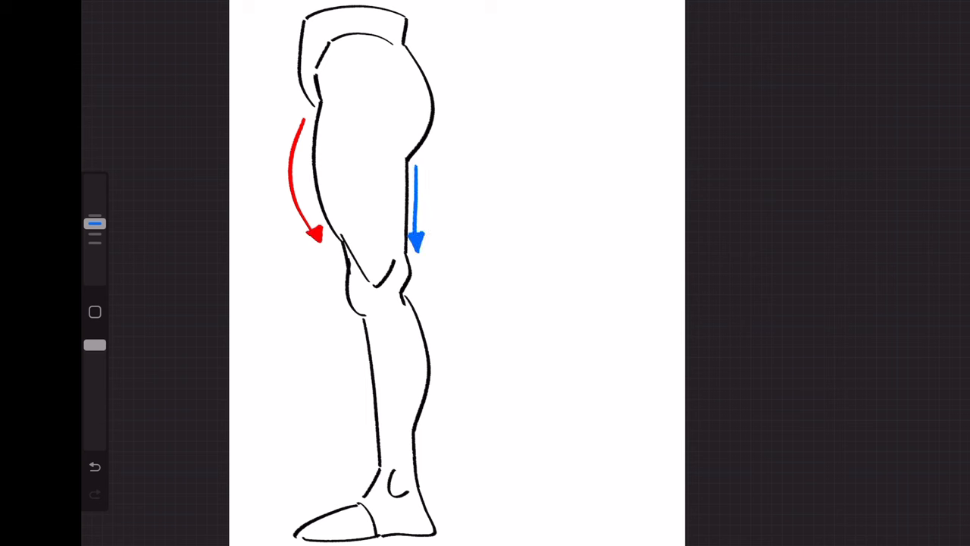
left_click_drag(428, 303, 443, 409)
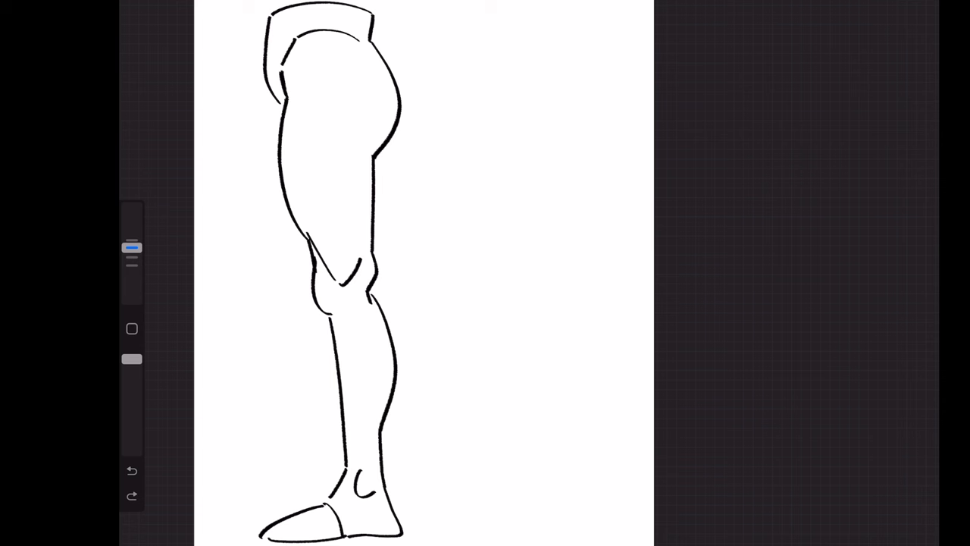
Trace a red S-curve down the leg, then redraw the same curve alone to its right.
left_click_drag(286, 98, 289, 209)
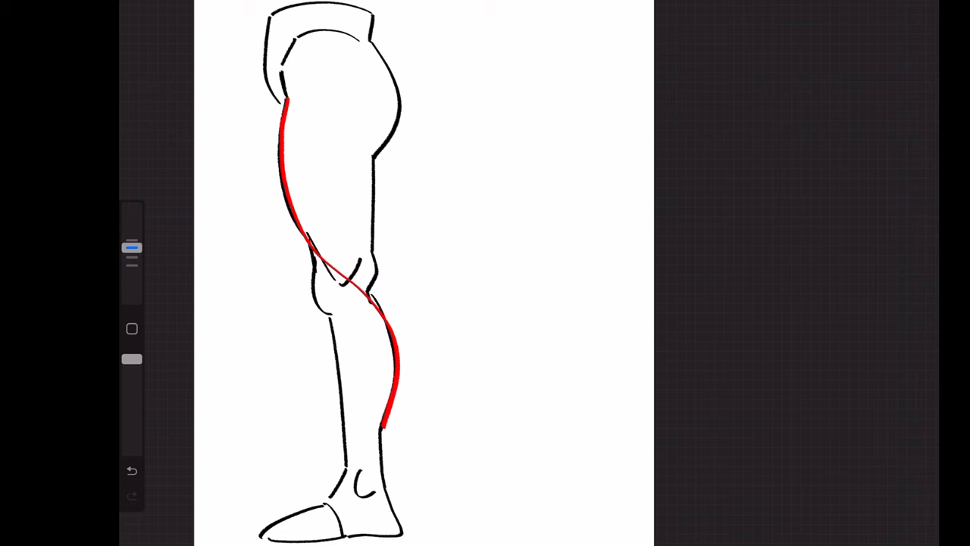
left_click_drag(477, 99, 576, 424)
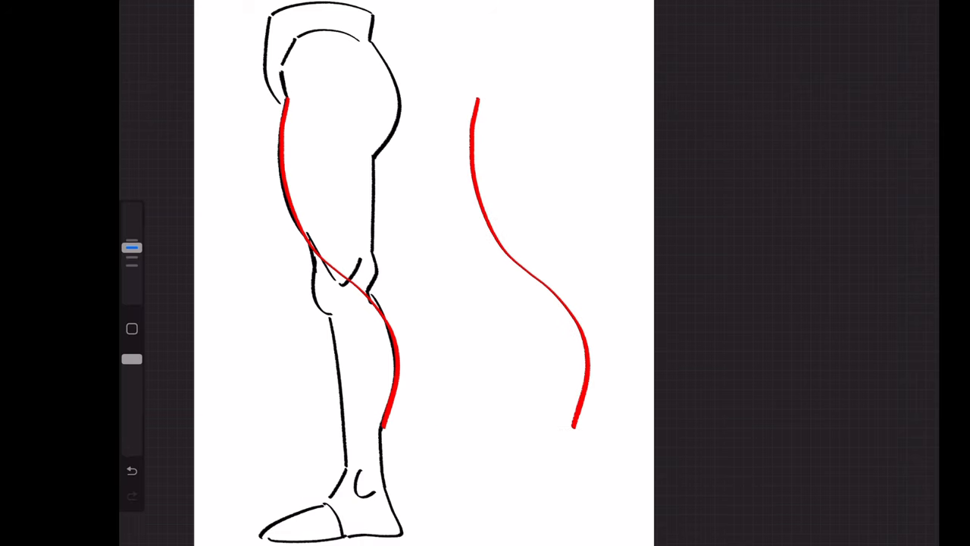
left_click_drag(470, 23, 572, 257)
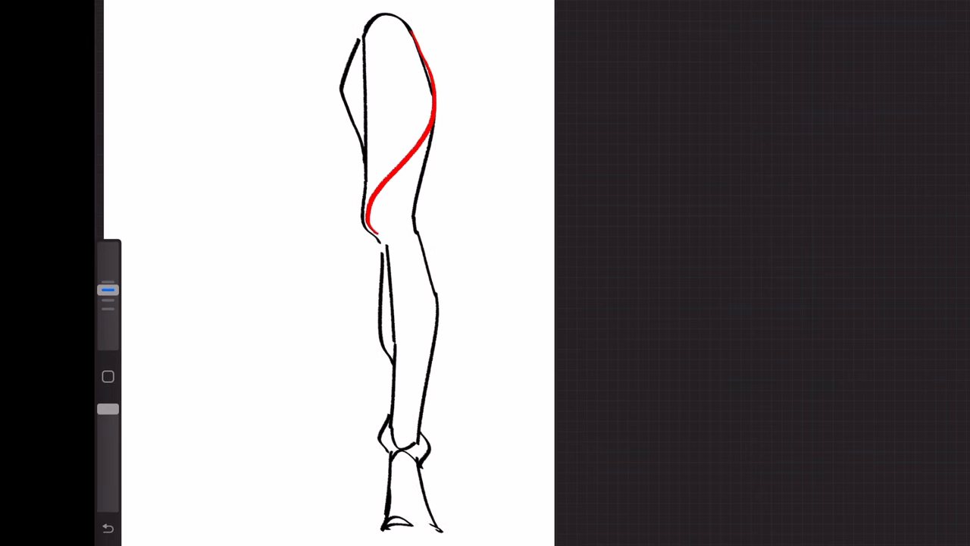
Draw a red curve across the thigh, sketch another leg view, and start a red outer-hip line.
left_click_drag(382, 227, 383, 522)
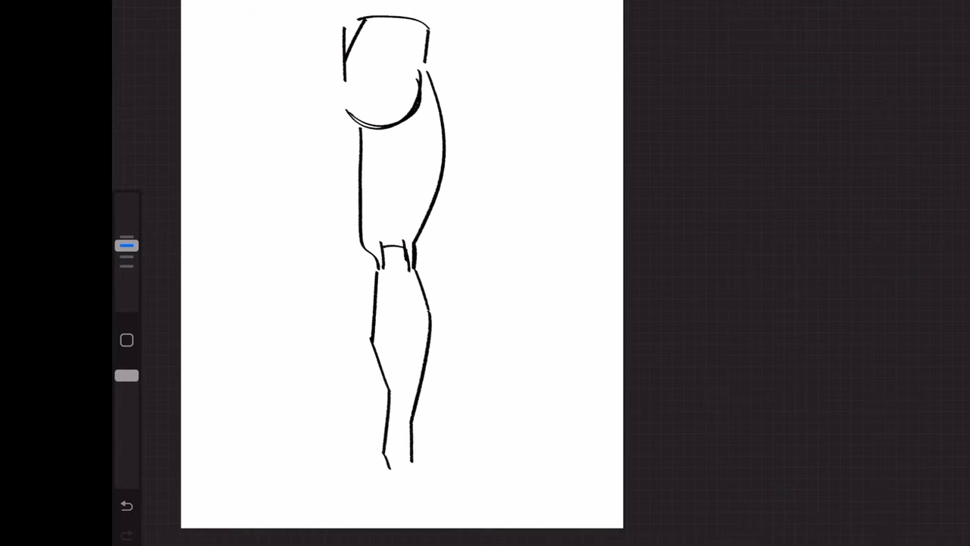
left_click_drag(409, 455, 394, 519)
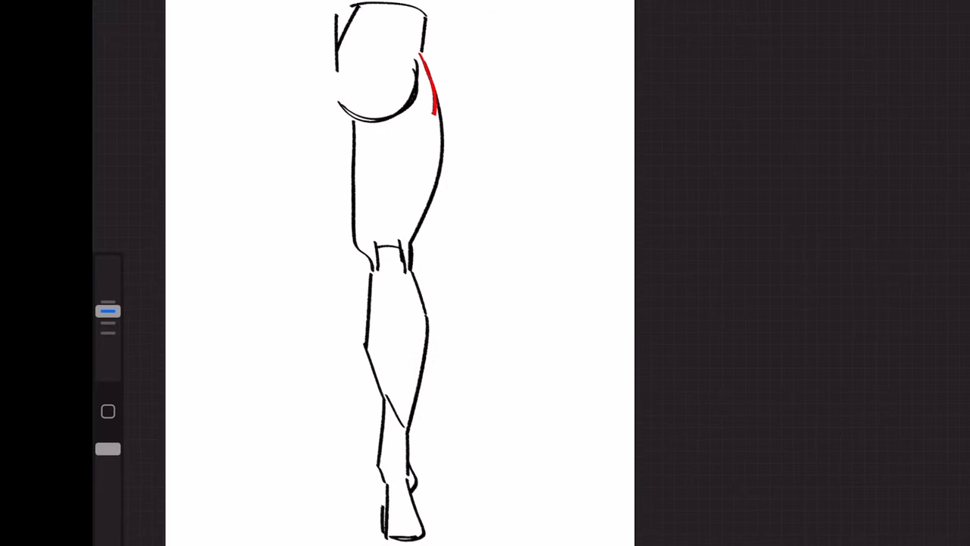
left_click_drag(426, 60, 390, 493)
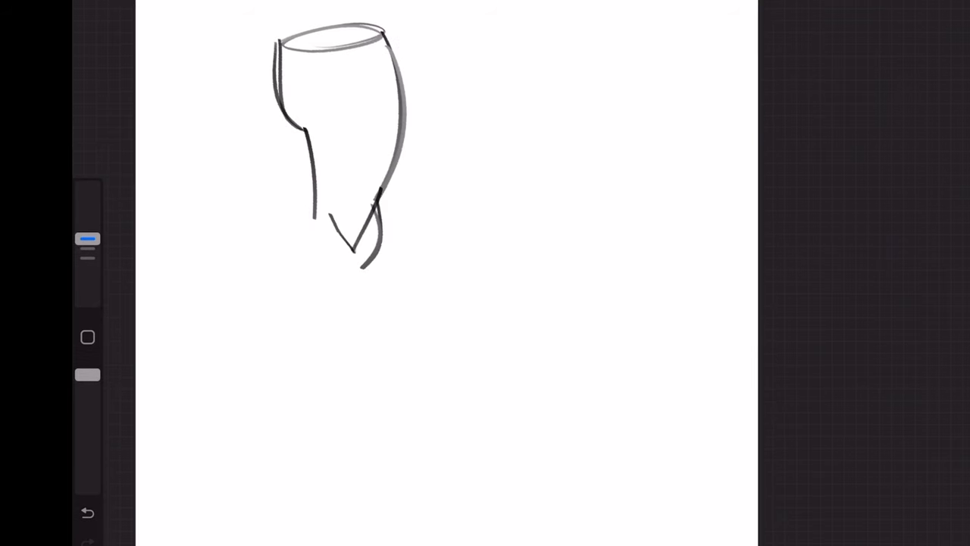
Sketch the rough outlines of a new side-view leg.
left_click_drag(360, 273, 340, 454)
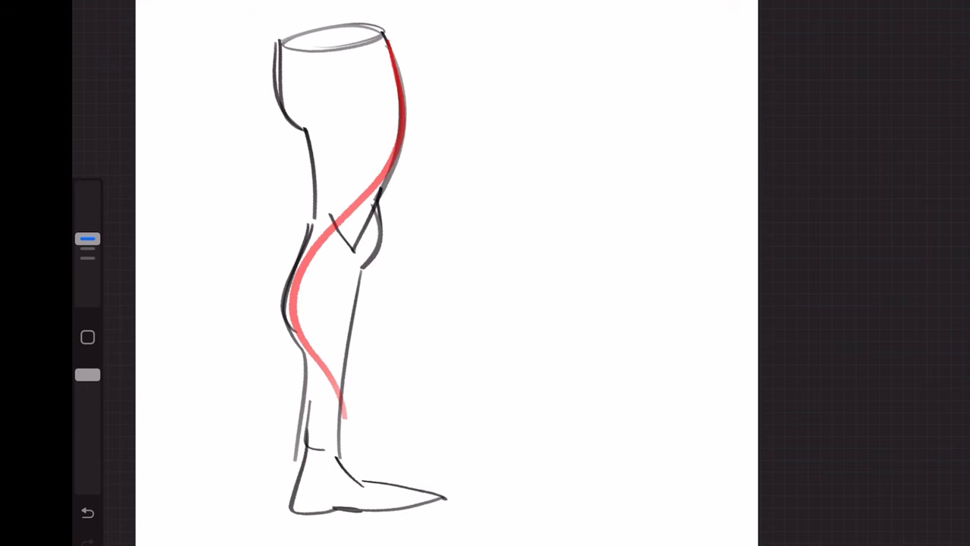
left_click(88, 512)
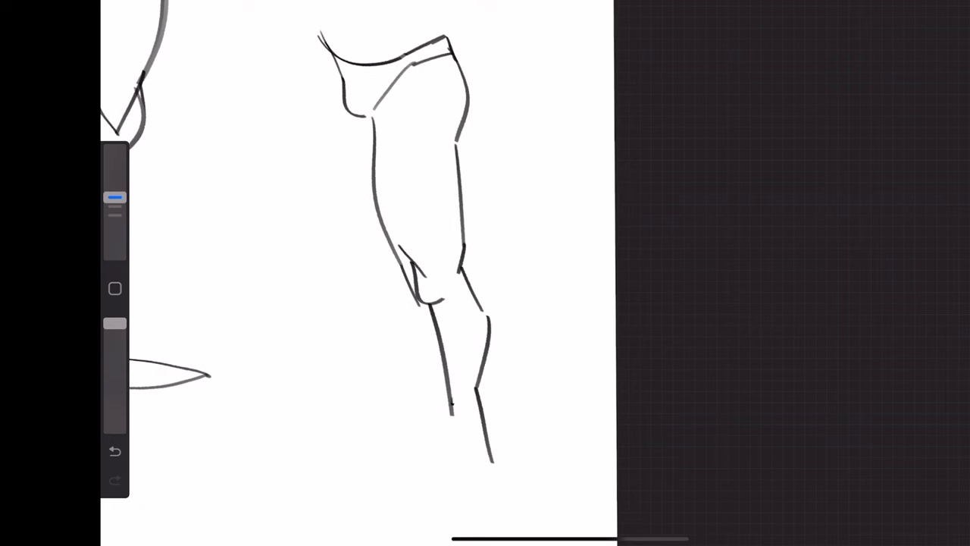
left_click_drag(447, 402, 485, 493)
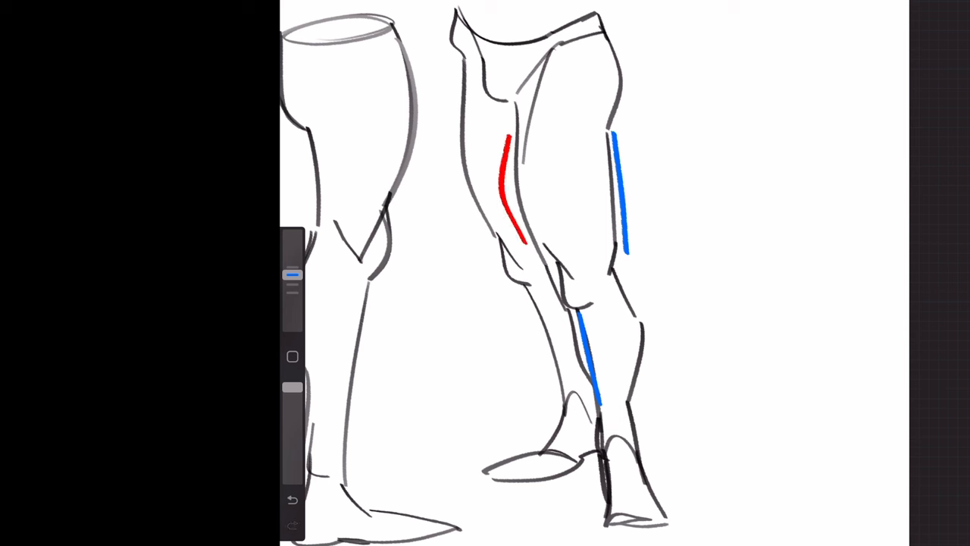
Add alternating red and blue contour curves along the leg's front and back.
left_click_drag(632, 285, 648, 371)
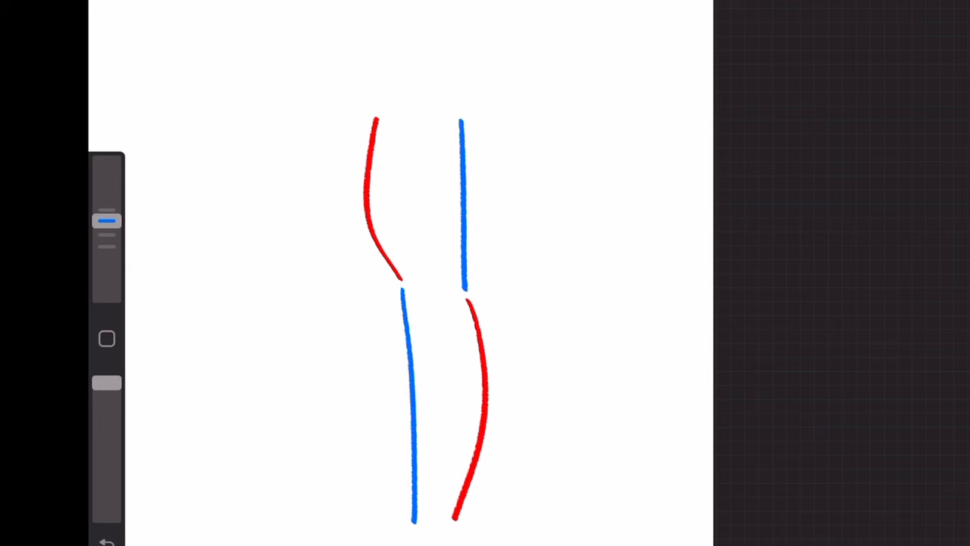
left_click_drag(377, 118, 447, 46)
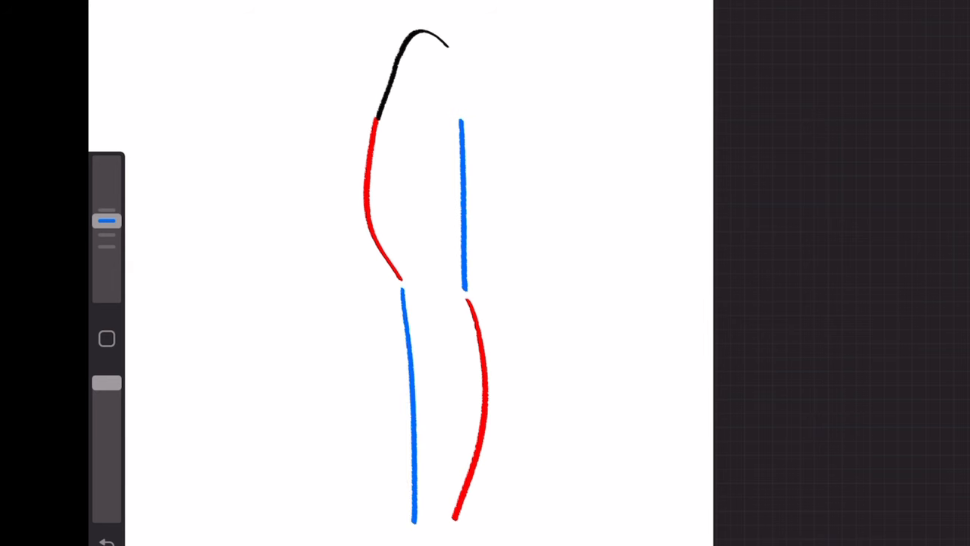
left_click_drag(440, 42, 458, 98)
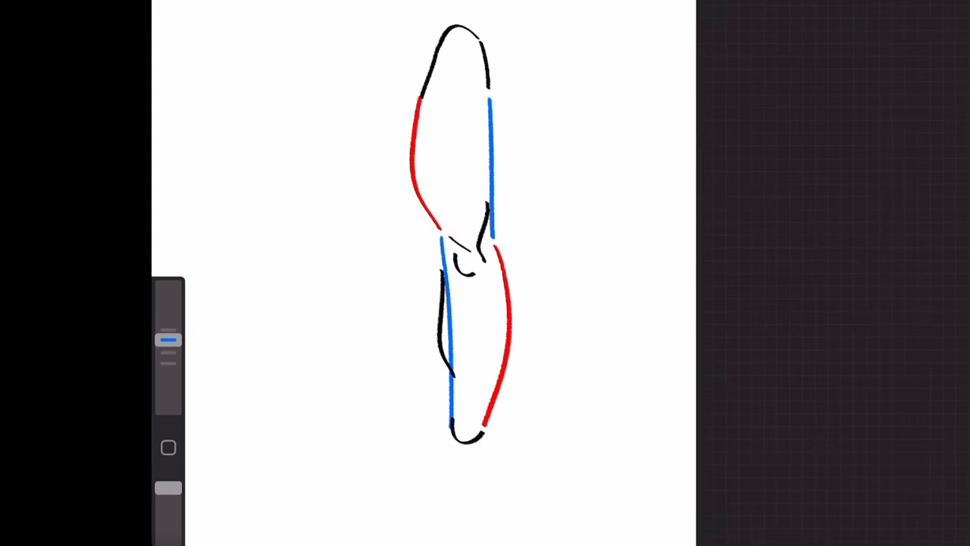
left_click_drag(454, 424, 492, 516)
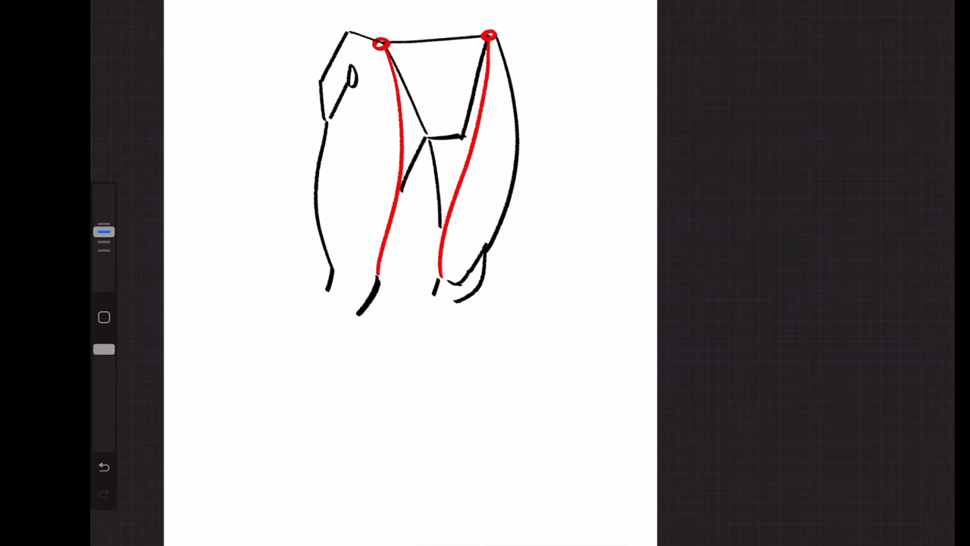
Draw the front-view leg outlines and begin shading the triangle beside the red thigh line.
left_click_drag(435, 284, 420, 428)
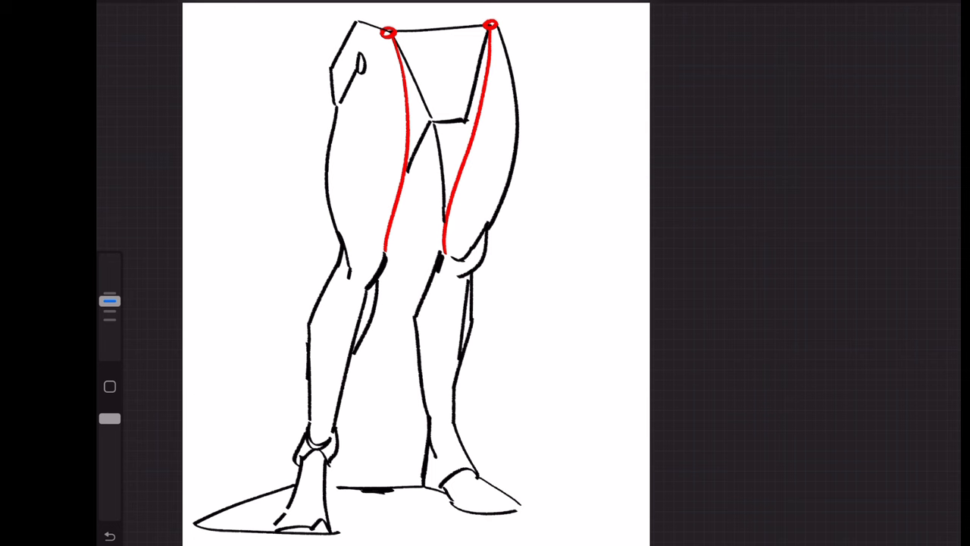
left_click(455, 136)
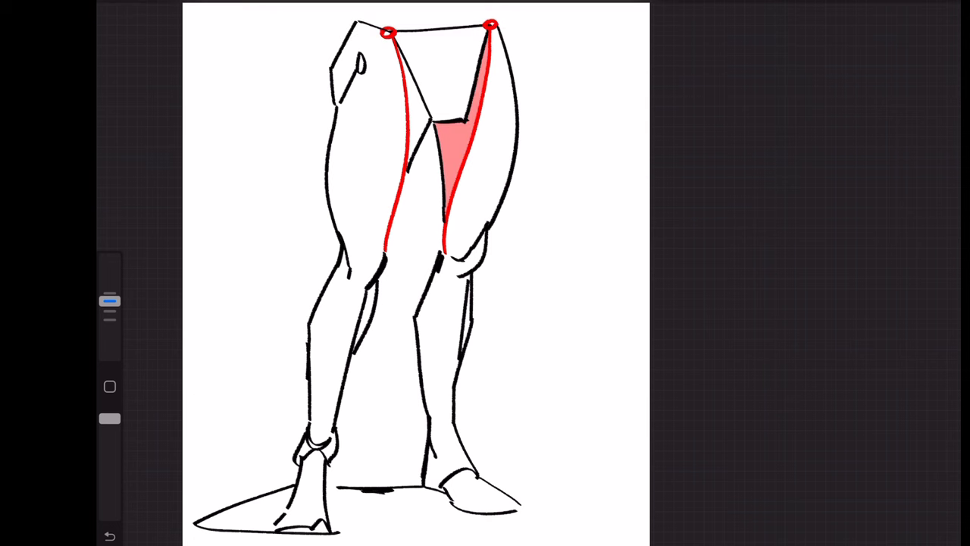
Fill the groin-to-thigh-line triangle with light red using ColorDrop.
left_click(413, 99)
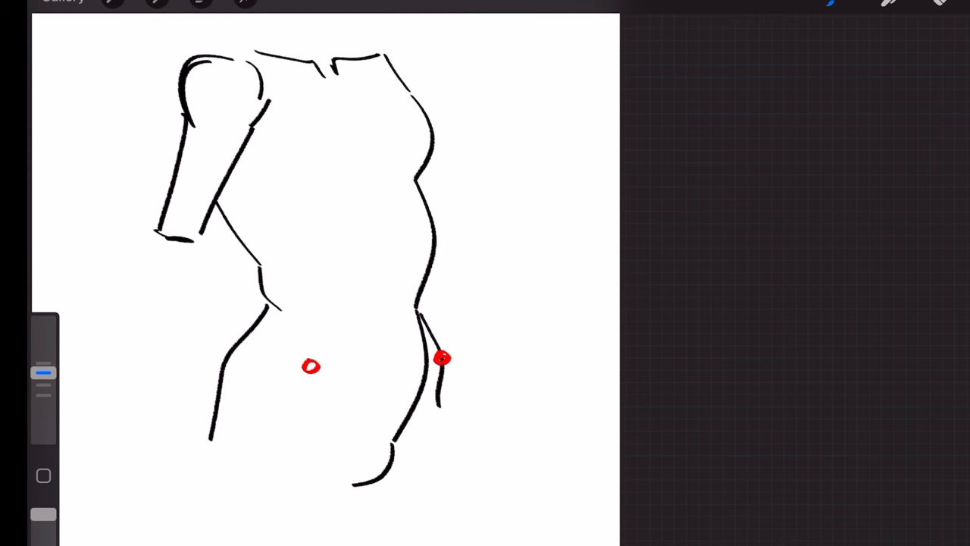
Draw and refine a red line between the hip dots, then extend a red curve down the thigh.
left_click_drag(311, 366, 443, 358)
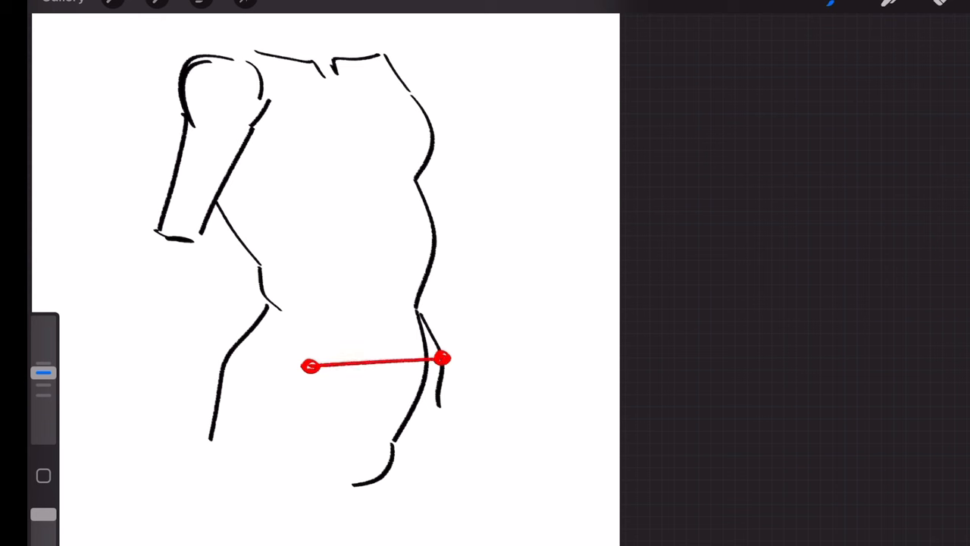
left_click_drag(280, 329, 309, 367)
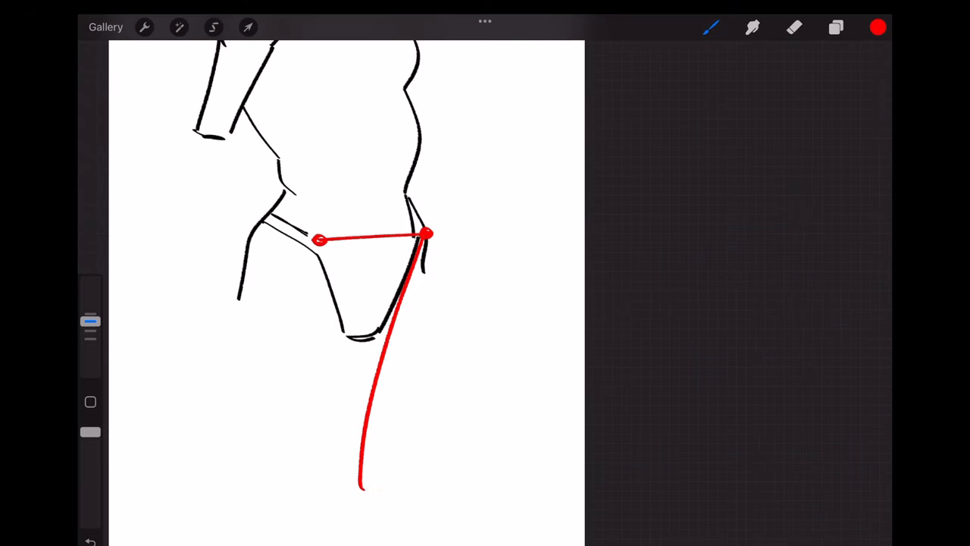
left_click_drag(318, 242, 280, 496)
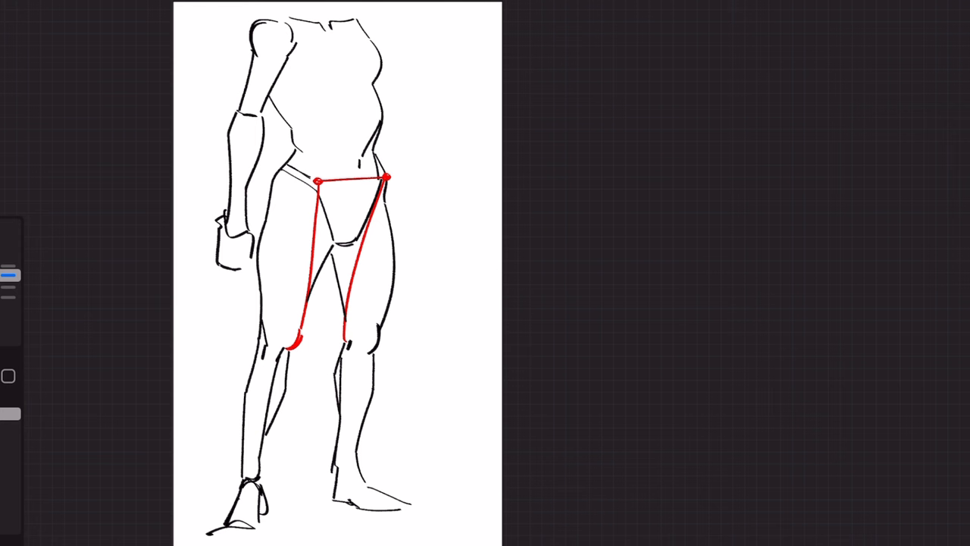
Draw red lines from the standing figure's hips down to both knees.
left_click_drag(296, 99, 287, 112)
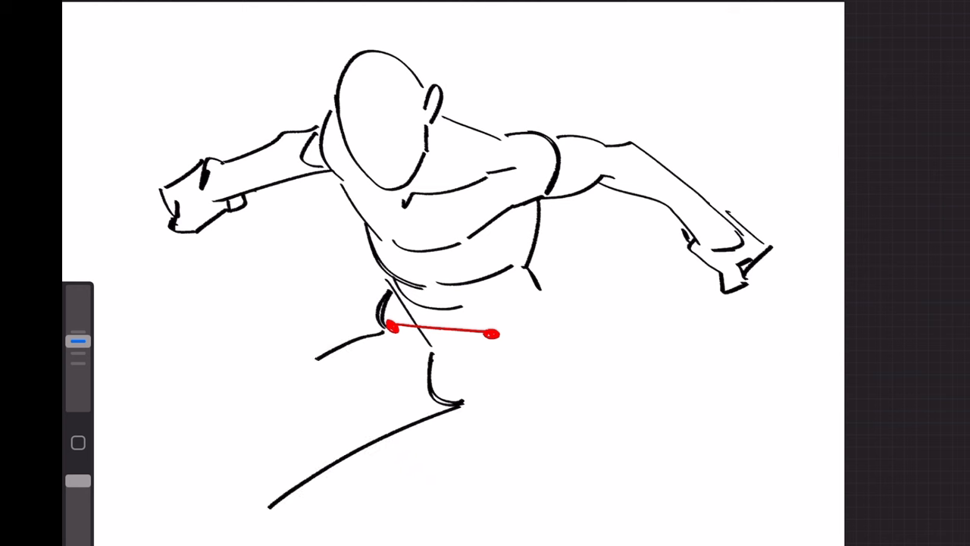
Draw a red hip-to-knee line on the top-down figure, then switch to a fresh canvas.
left_click_drag(390, 325, 267, 504)
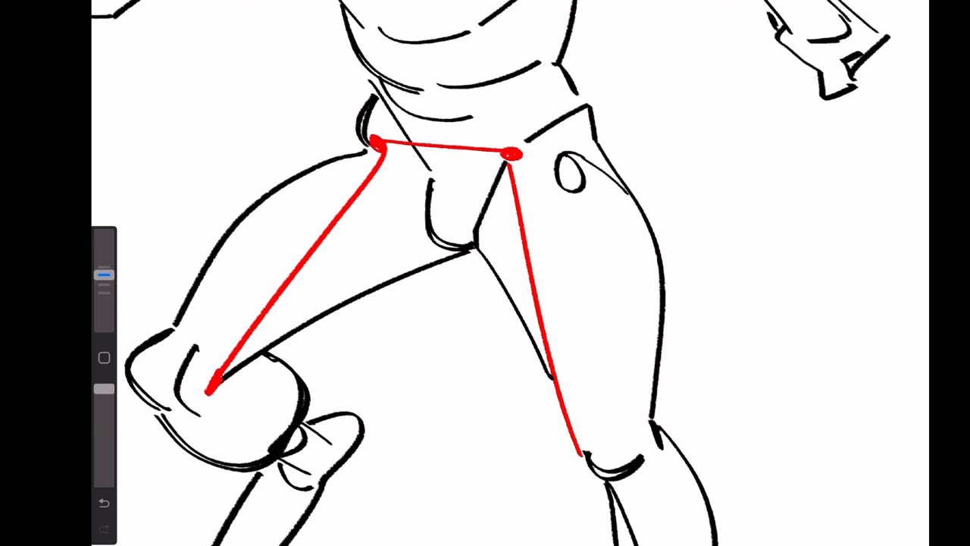
left_click(504, 254)
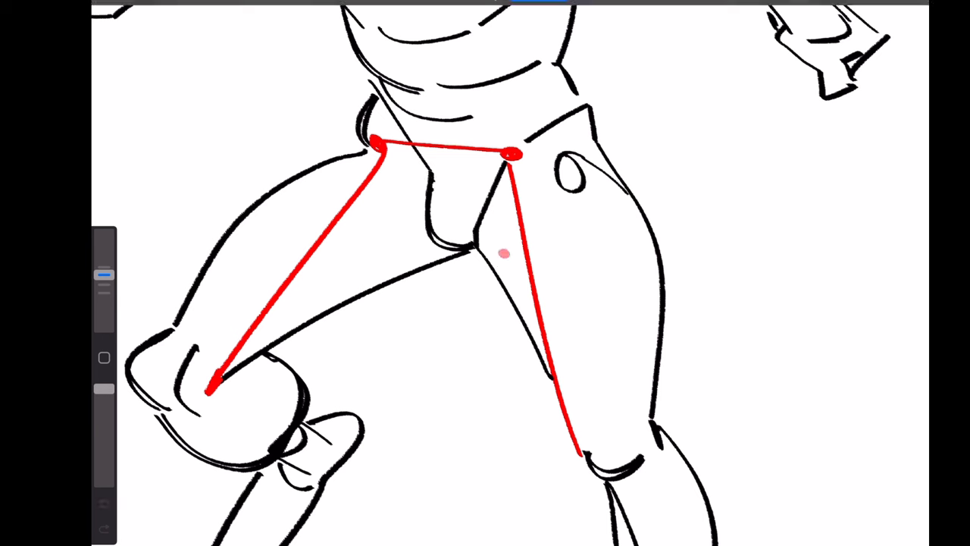
left_click(504, 254)
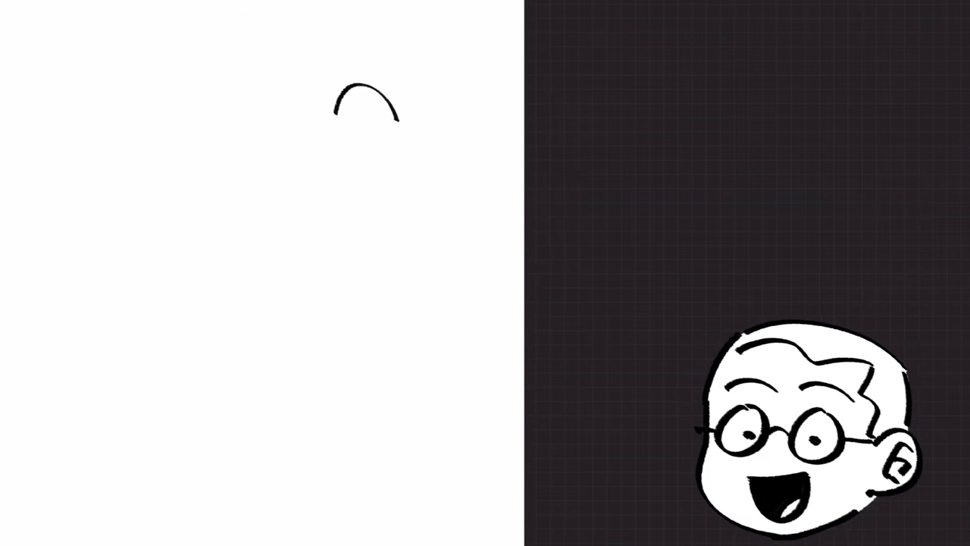
Draw the first long black outline stroke of the new figure from near the top.
left_click_drag(379, 98, 394, 485)
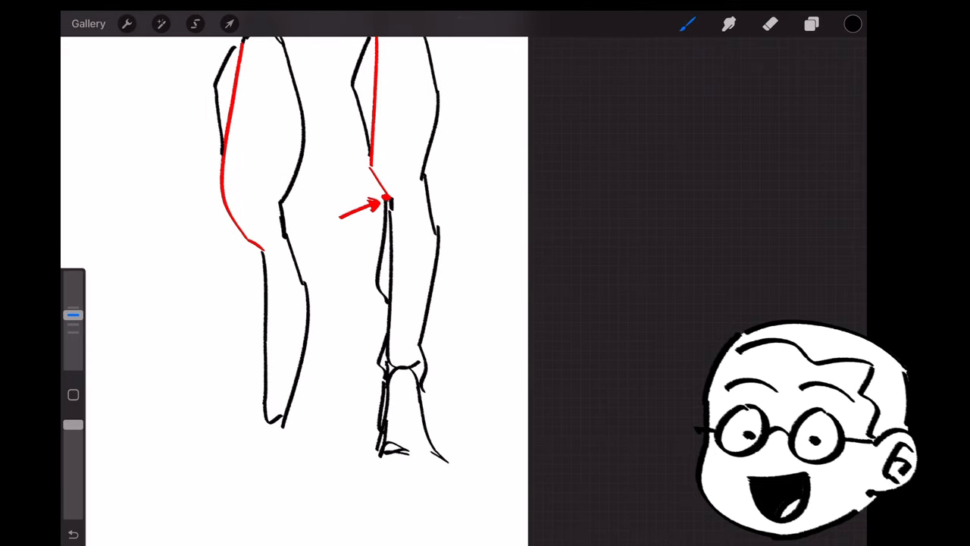
Sketch a black foot stroke below the ankle of the left leg, matching the right leg.
left_click_drag(262, 409, 288, 432)
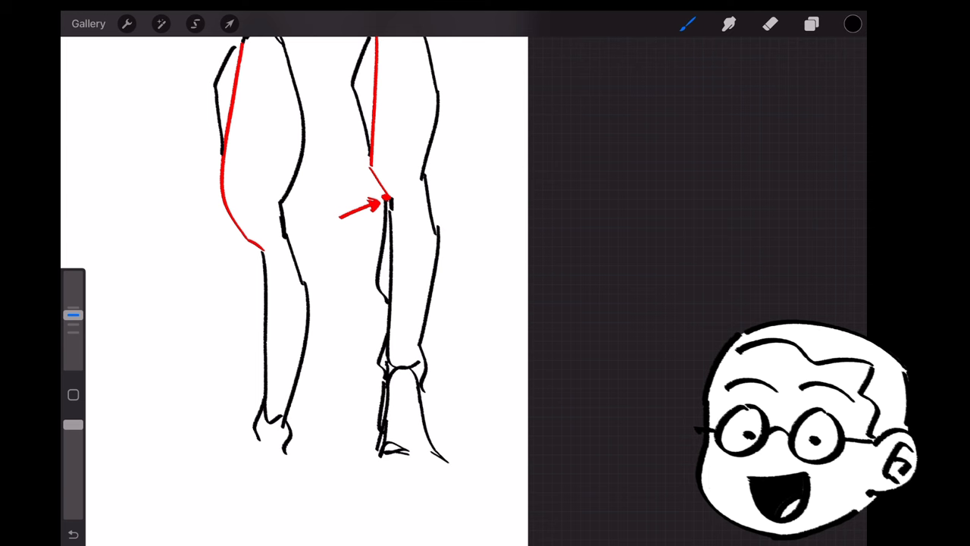